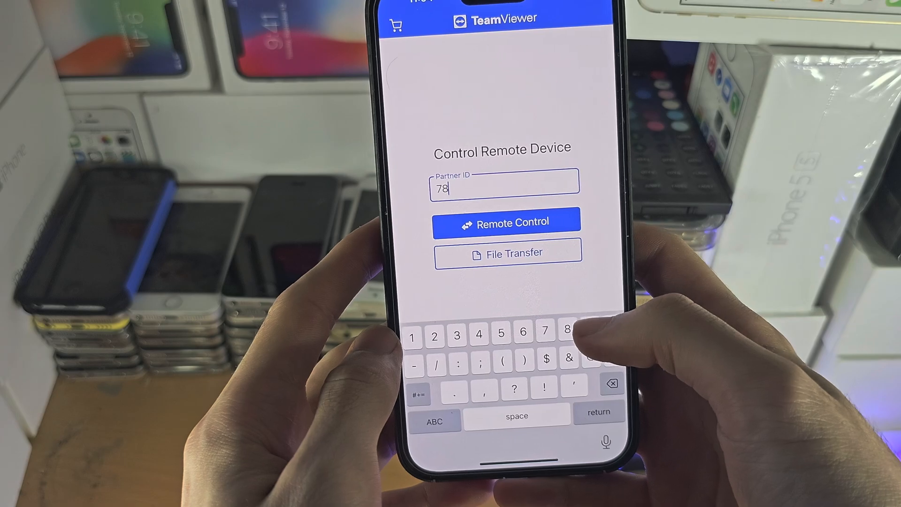
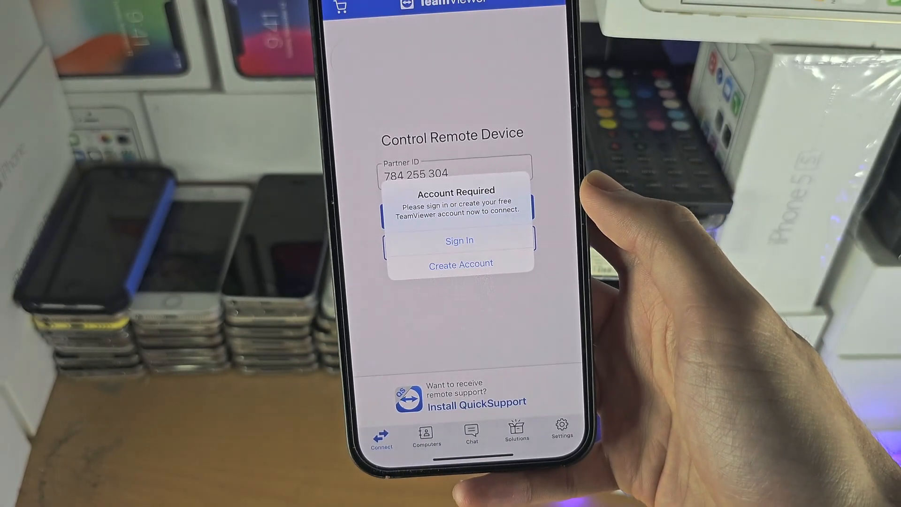
Dismiss the Account Required notice to return to the Control Remote Device screen.
{"action": "left_click", "coordinate": [459, 241]}
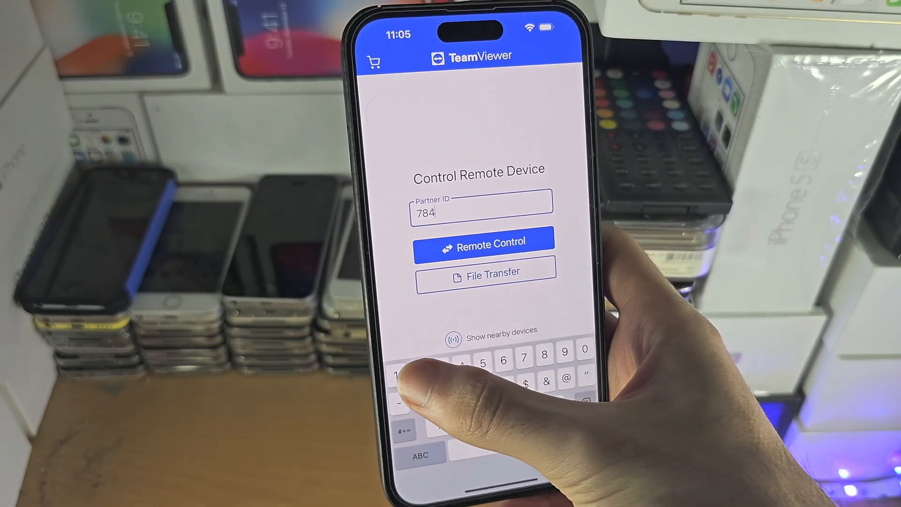
{"action": "type", "text": "255"}
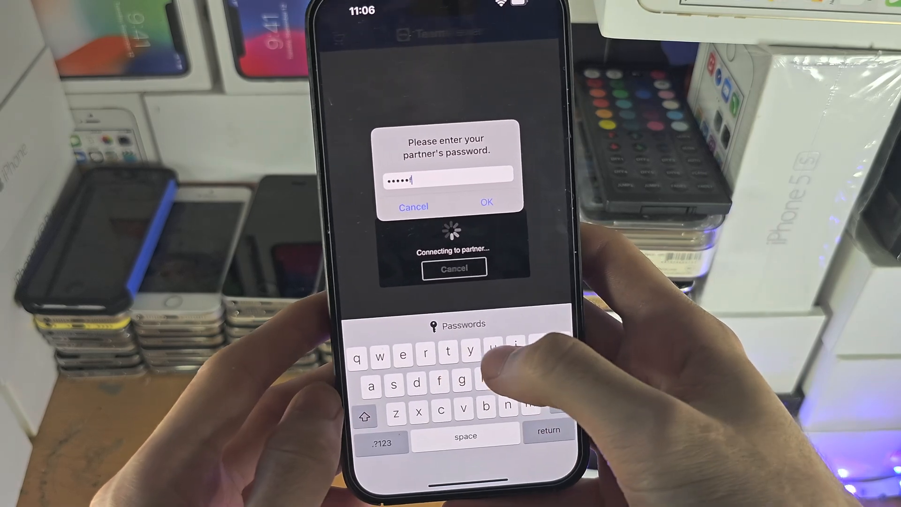
{"action": "left_click", "coordinate": [486, 203]}
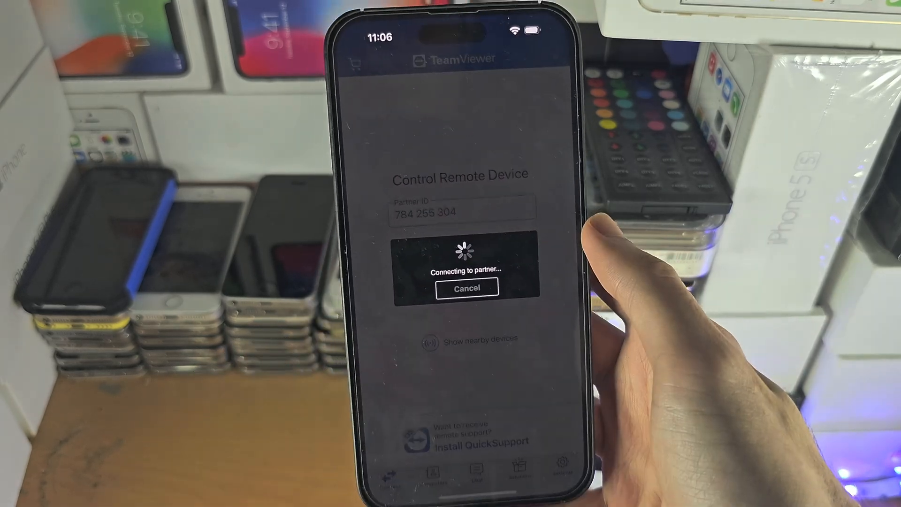